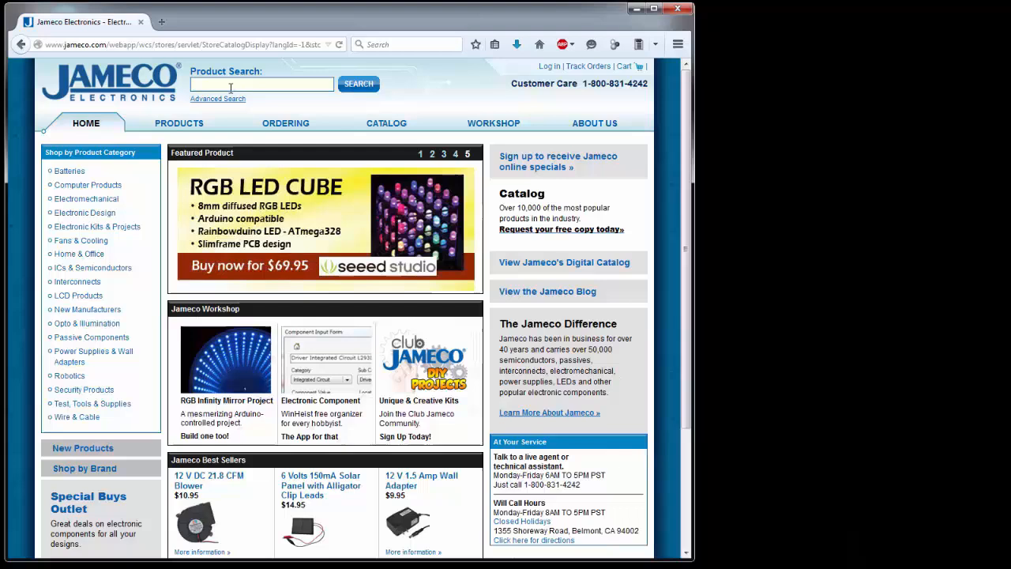
{"action": "mouse_move", "coordinate": [251, 79]}
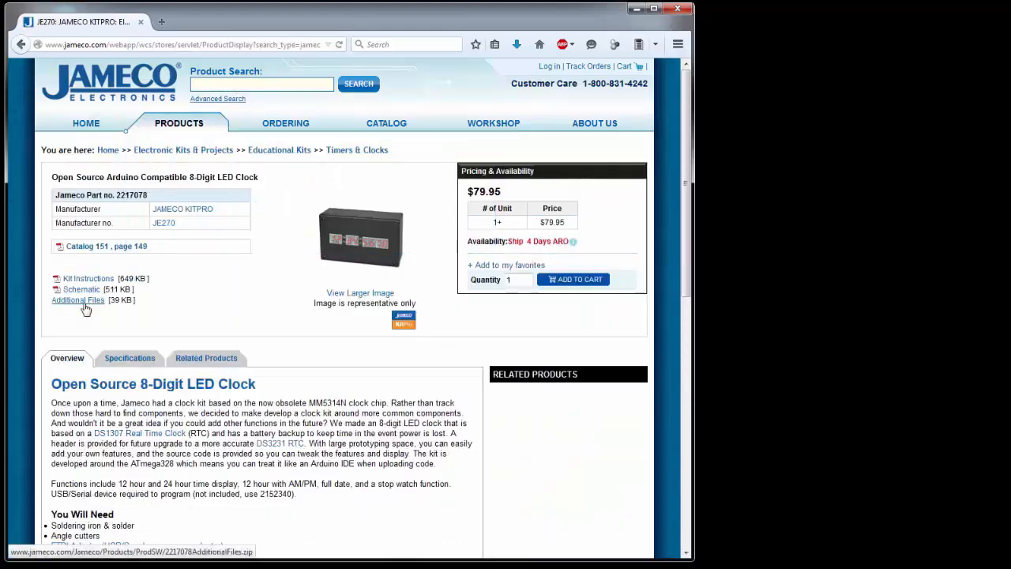
- Download the 8-Digit LED Clock kit's Additional Files zip from the Jameco page
{"action": "left_click", "coordinate": [77, 300]}
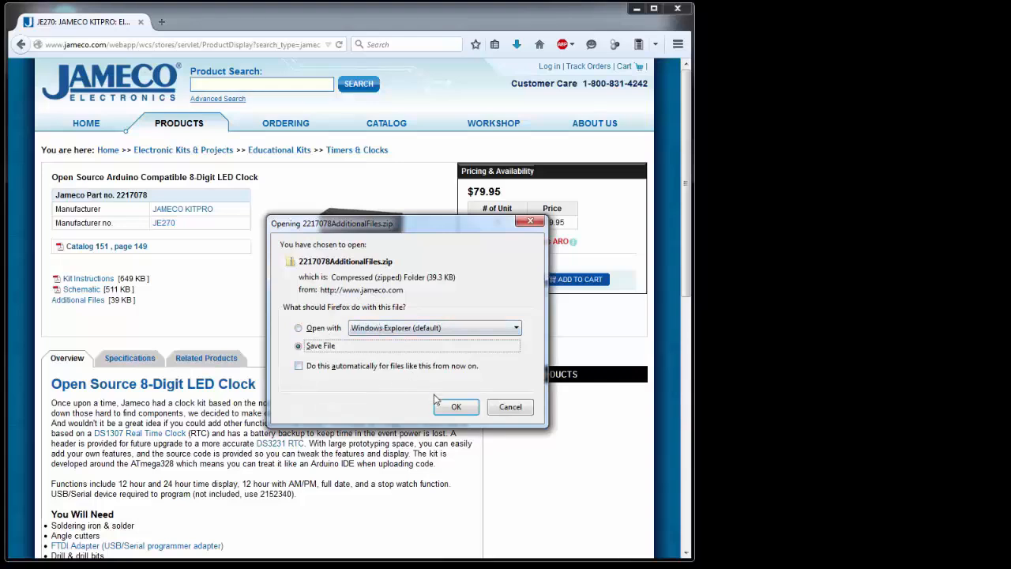
{"action": "left_click", "coordinate": [455, 408]}
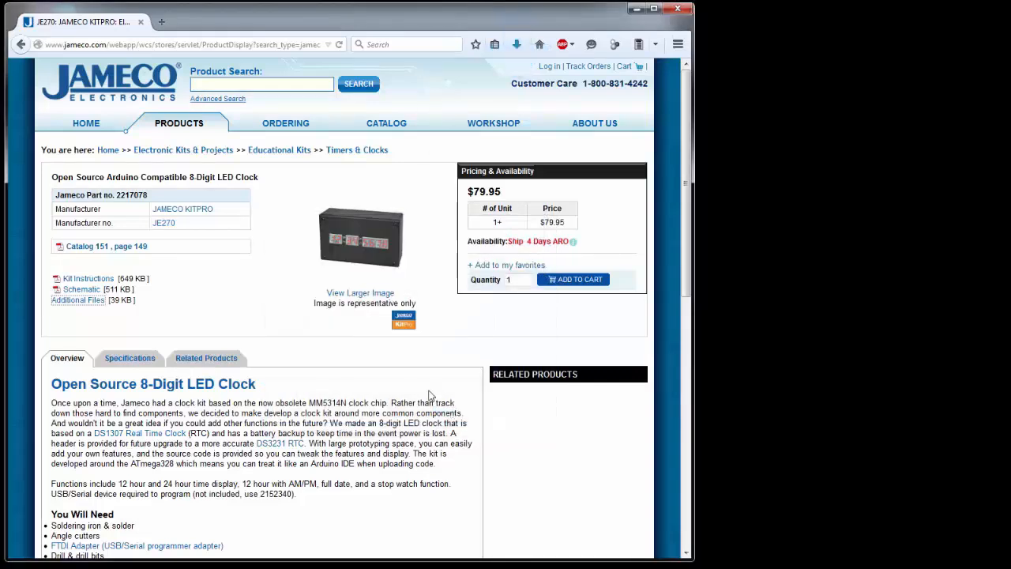
{"action": "mouse_move", "coordinate": [638, 9]}
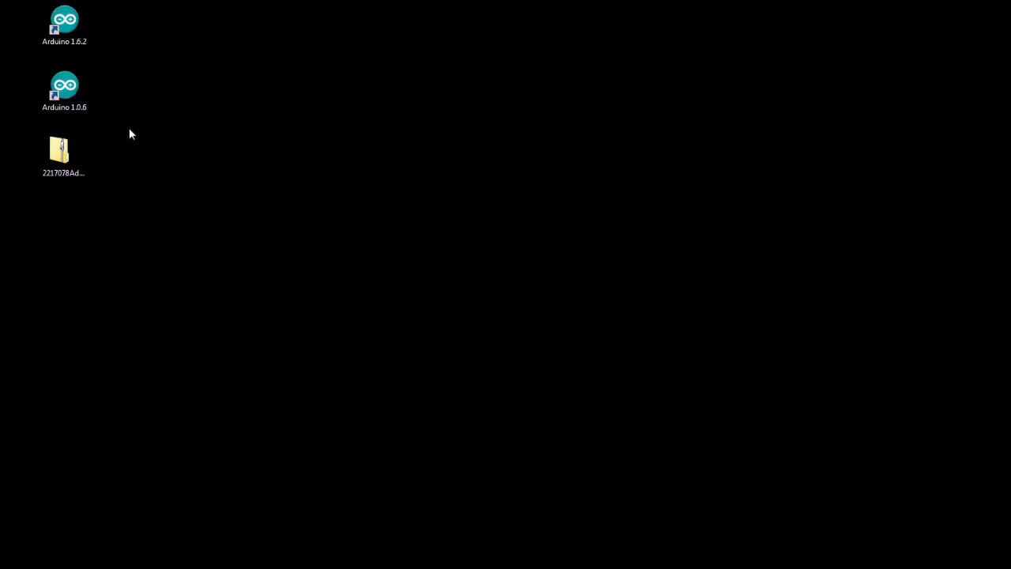
- View the 2217078AdditionalFiles zip on the desktop, showing its Clock and Libraries folders
{"action": "left_click", "coordinate": [63, 87]}
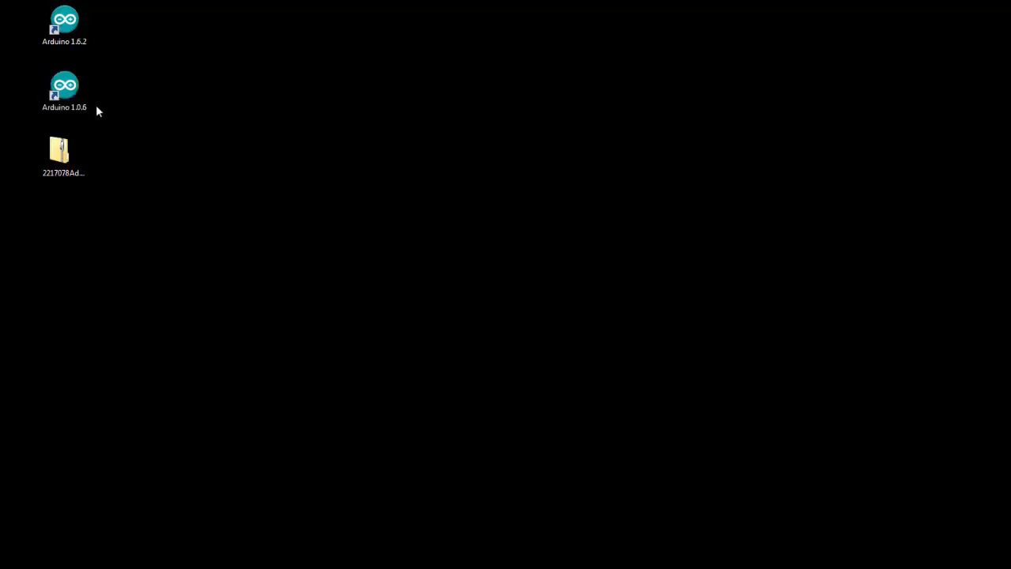
{"action": "mouse_move", "coordinate": [203, 139]}
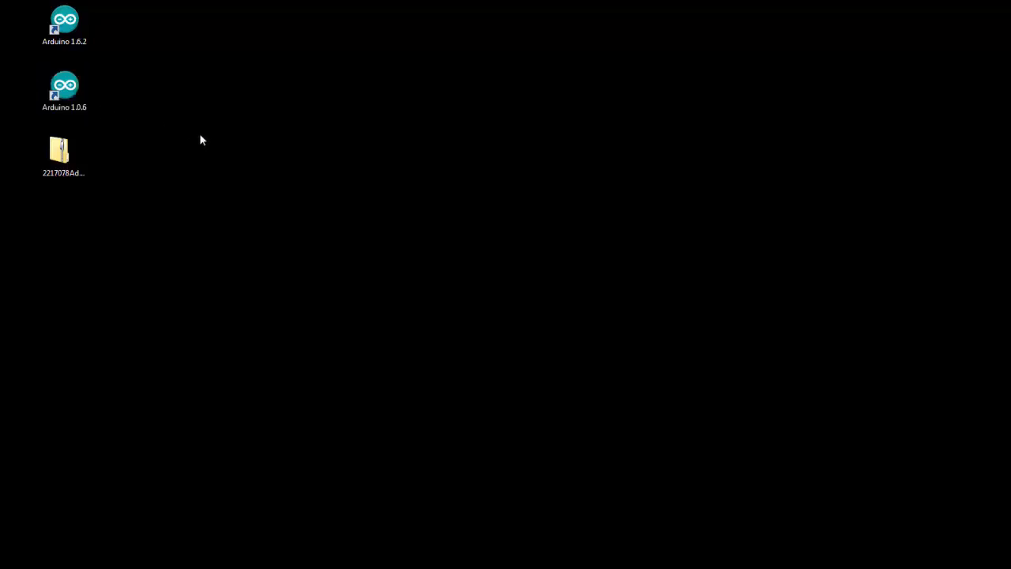
{"action": "left_click", "coordinate": [64, 89]}
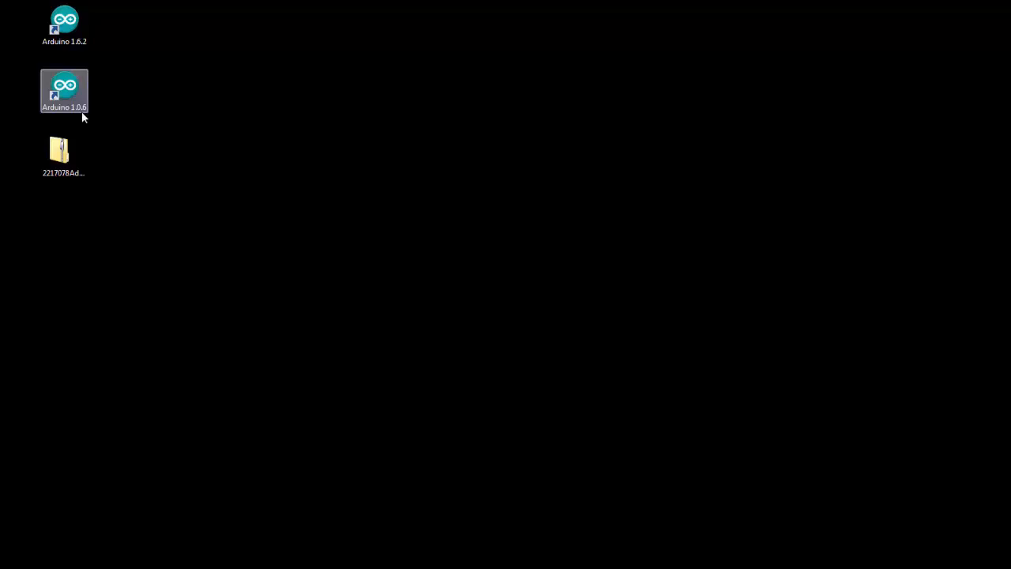
{"action": "double_click", "coordinate": [59, 148]}
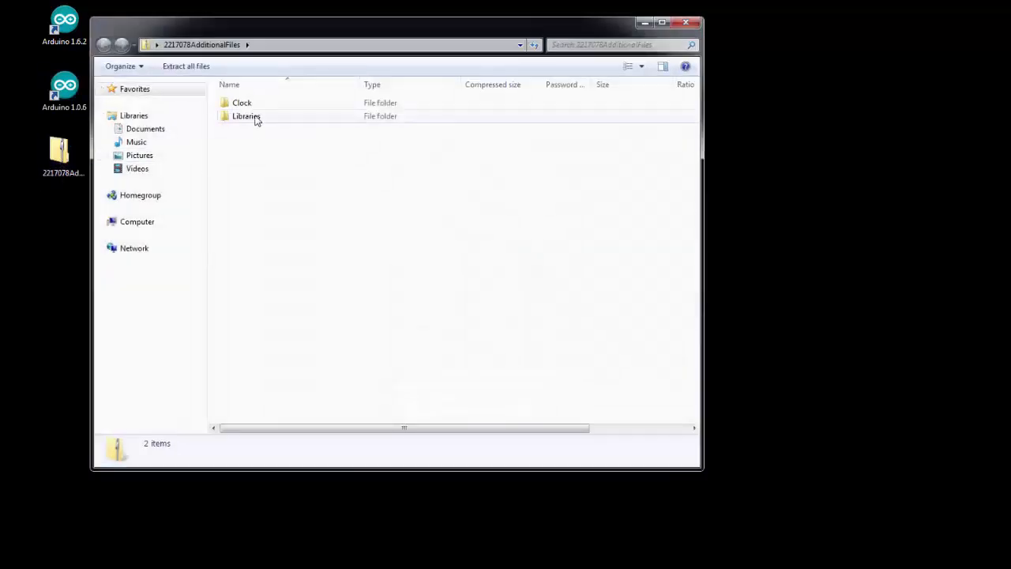
- Copy Clock to the desktop and the kit libraries into arduino-1.0.6\libraries
{"action": "left_click_drag", "start_coordinate": [242, 103], "coordinate": [158, 129]}
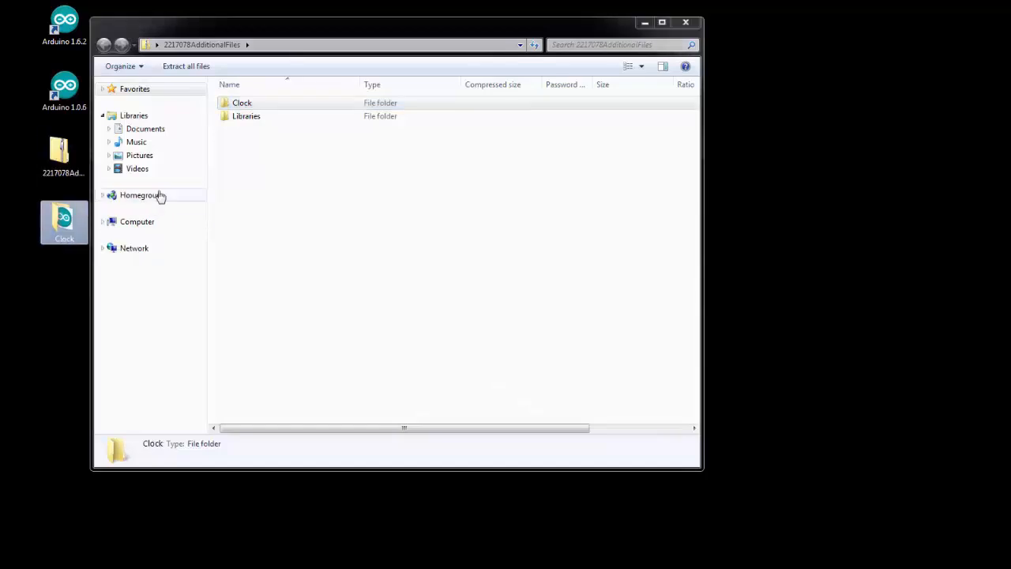
{"action": "double_click", "coordinate": [247, 116]}
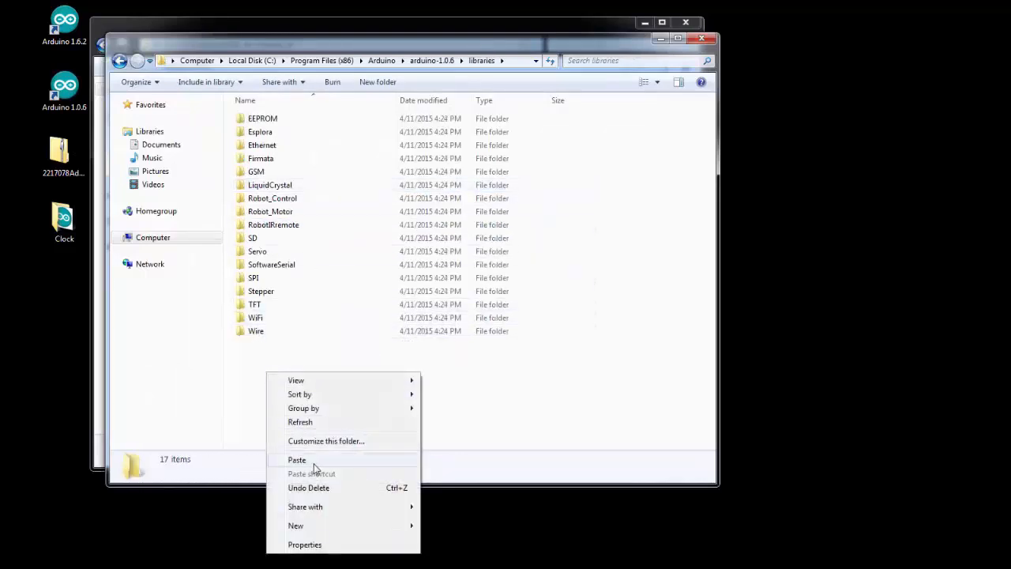
{"action": "left_click", "coordinate": [297, 459]}
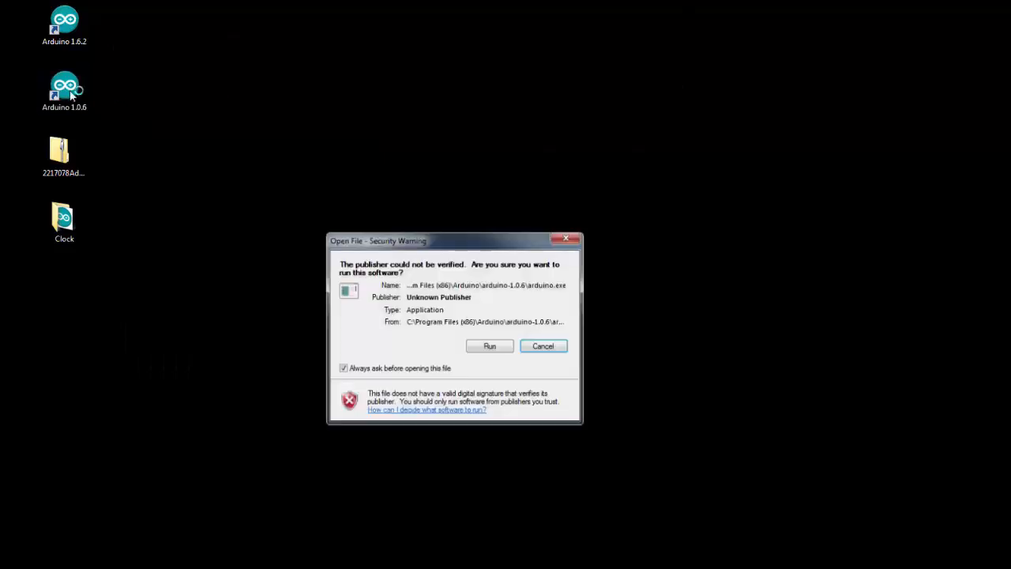
- Run Arduino 1.0.6 past the security warning and browse the File menu examples
{"action": "left_click", "coordinate": [490, 347]}
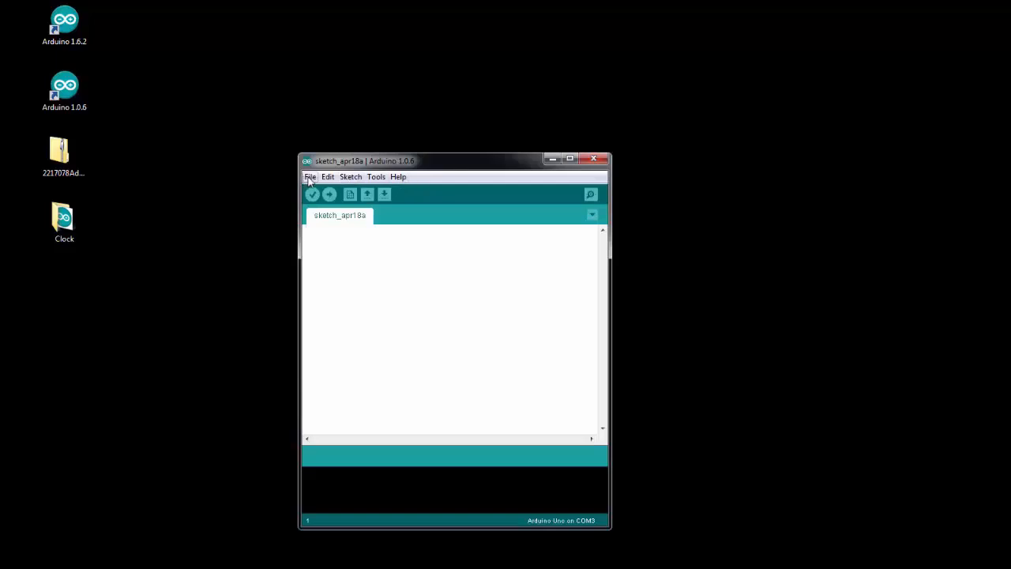
{"action": "mouse_move", "coordinate": [447, 237]}
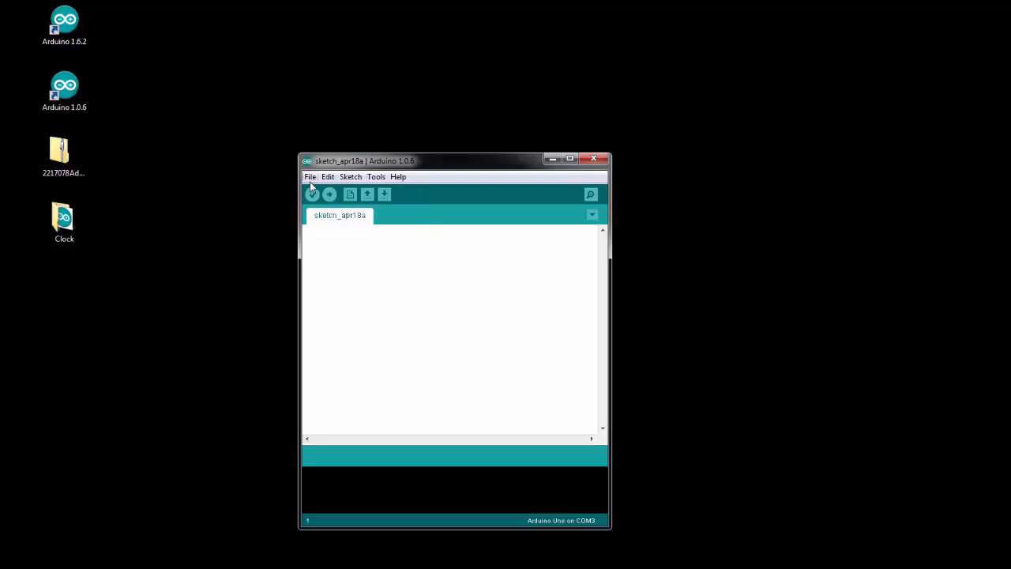
{"action": "left_click", "coordinate": [310, 177]}
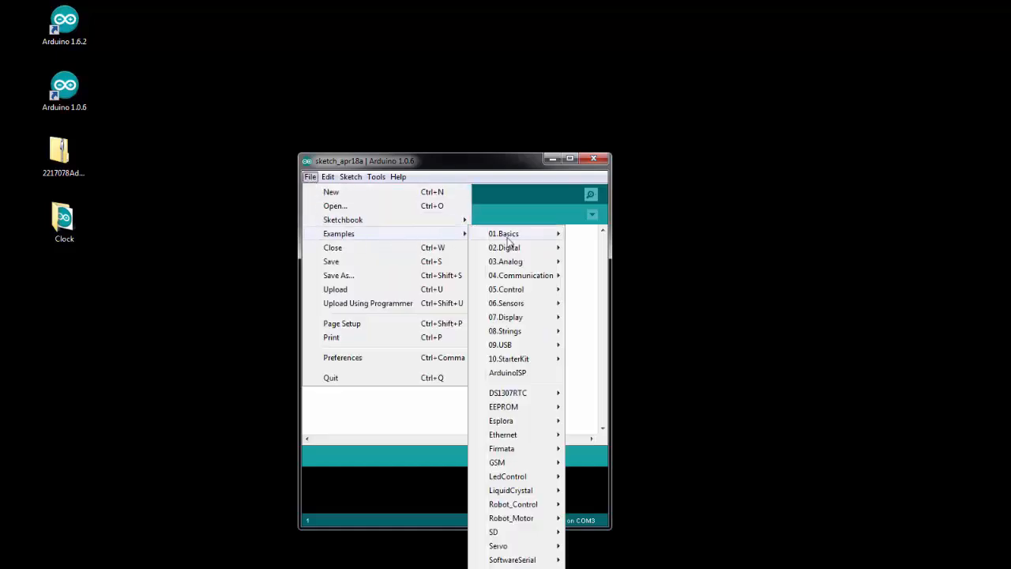
{"action": "mouse_move", "coordinate": [515, 392]}
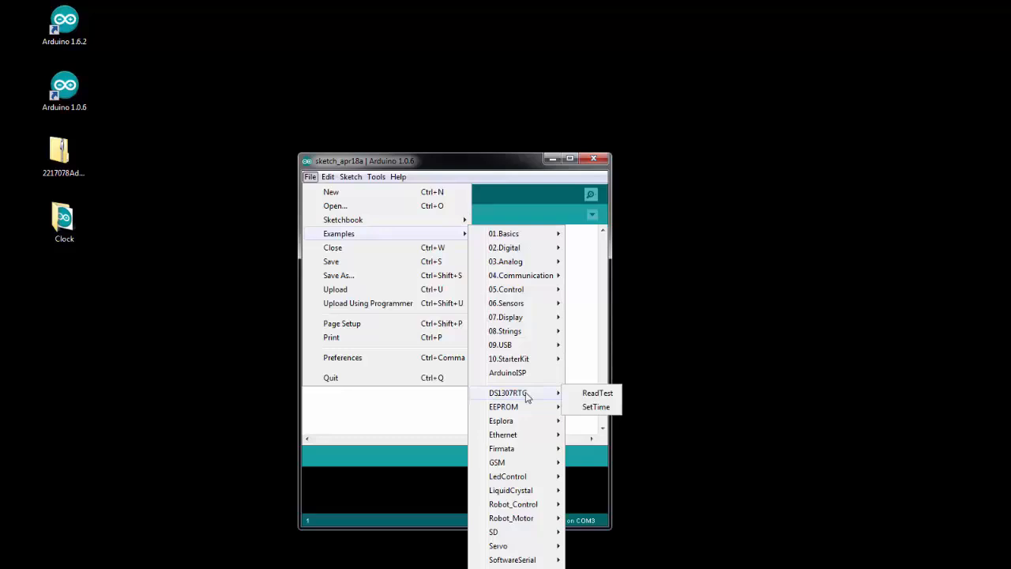
{"action": "mouse_move", "coordinate": [590, 411]}
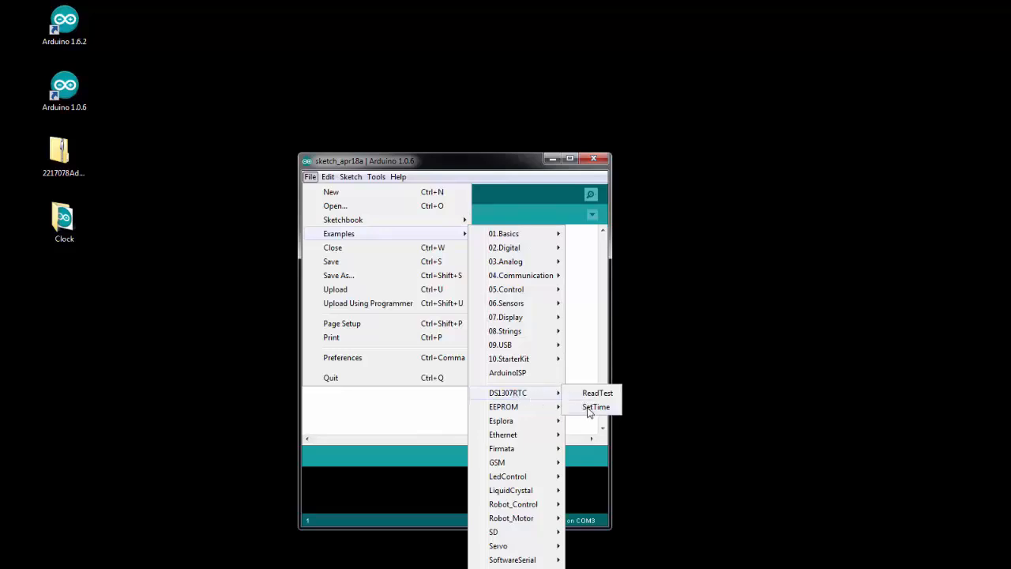
- Load the DS1307RTC SetTime example sketch via File > Examples
{"action": "left_click", "coordinate": [594, 408]}
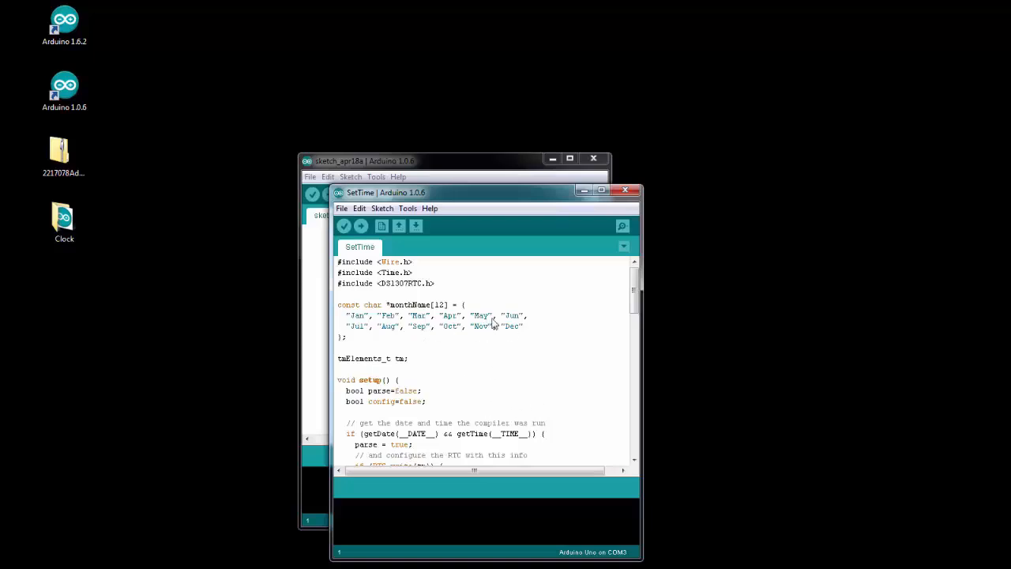
{"action": "mouse_move", "coordinate": [468, 370]}
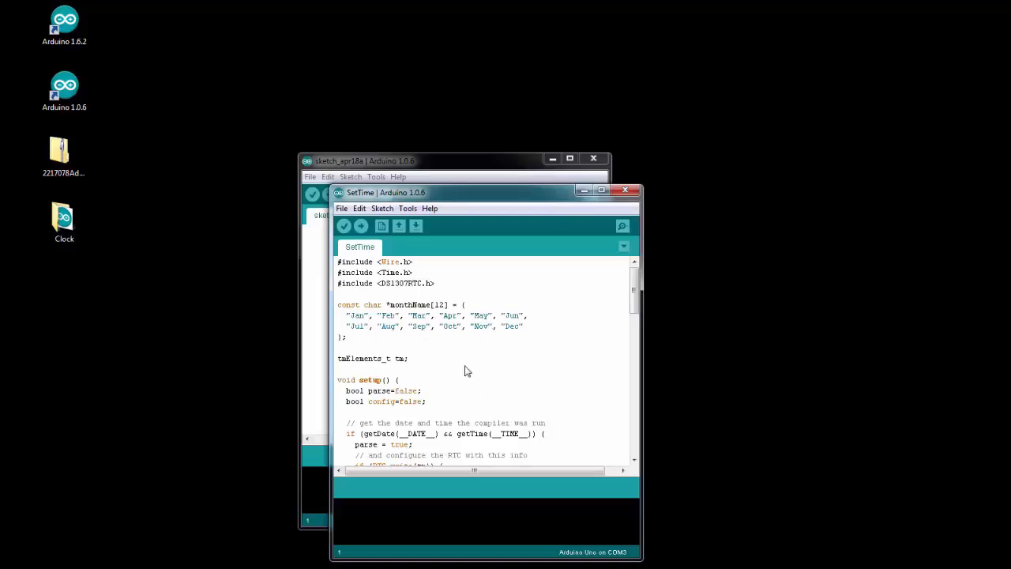